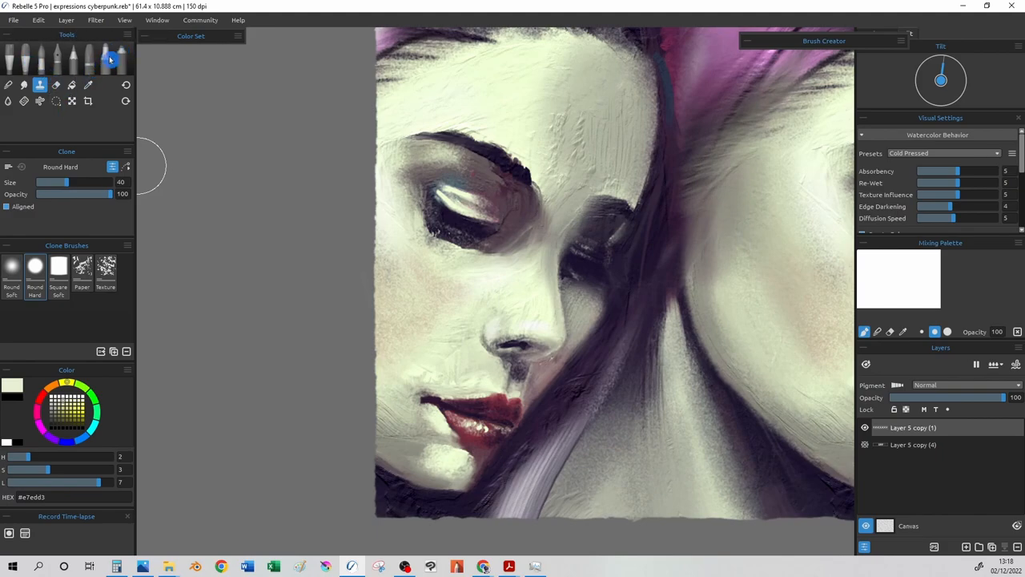
Soft-blend the skin around the left face's nose, switching from Smudge to Blend (Soft).
left_click(24, 84)
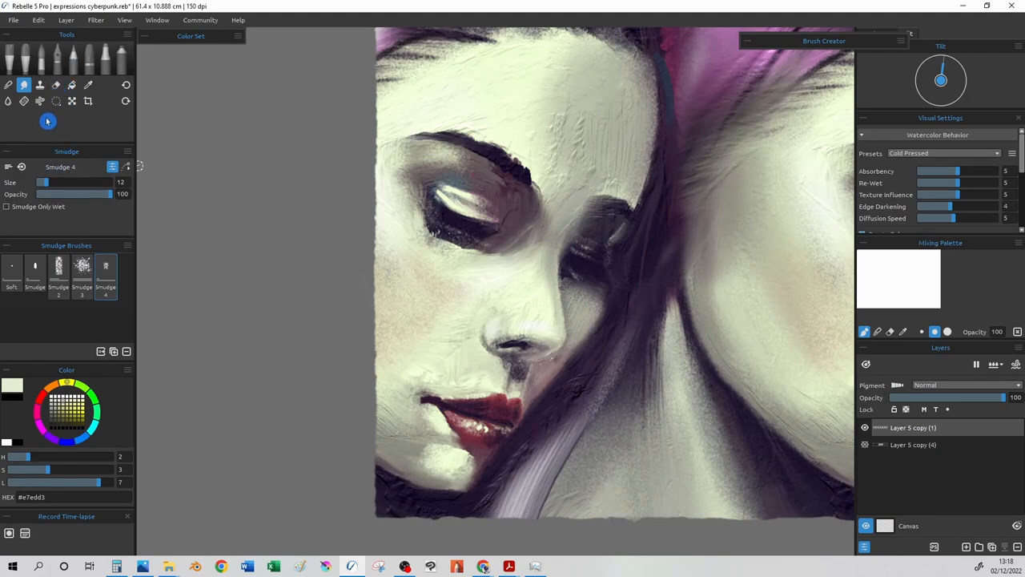
left_click(8, 85)
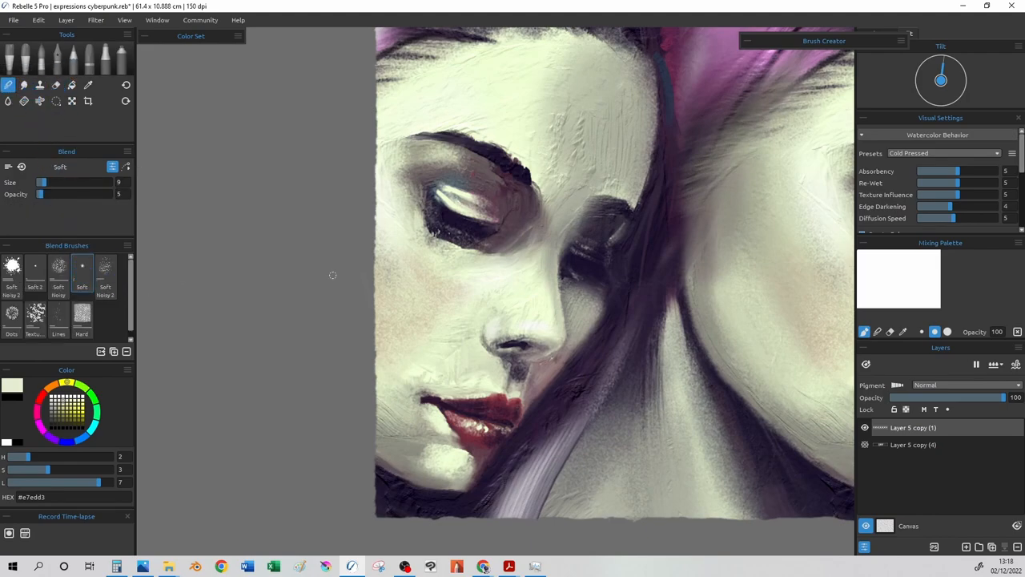
left_click_drag(43, 182, 83, 182)
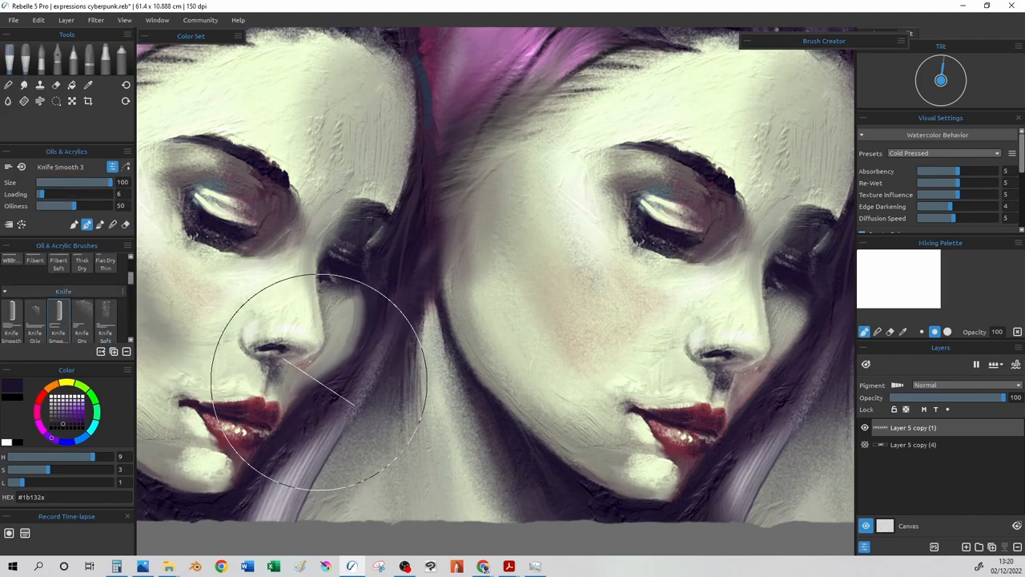
Shrink the Knife Smooth 3 brush to size 16 and reshape the left nose.
left_click_drag(96, 182, 42, 182)
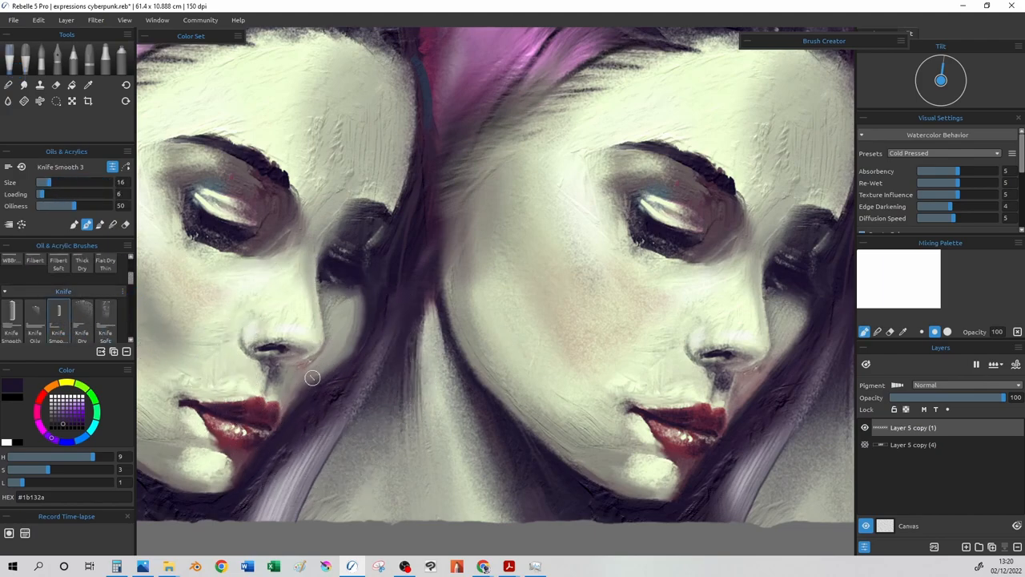
left_click_drag(289, 393, 348, 335)
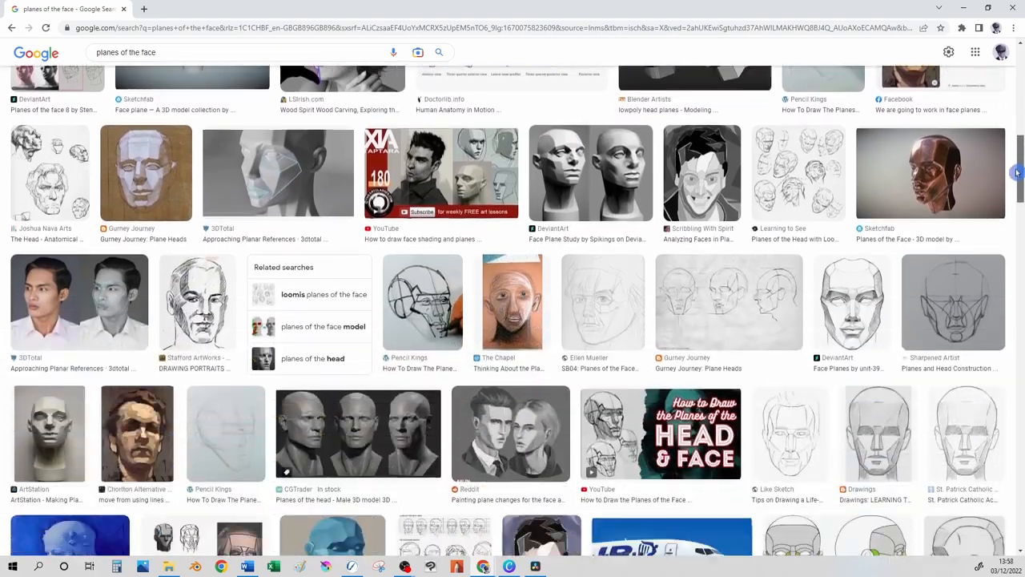
Add 'light and shadow' to the 'planes of the face' image search.
type("light and shadow")
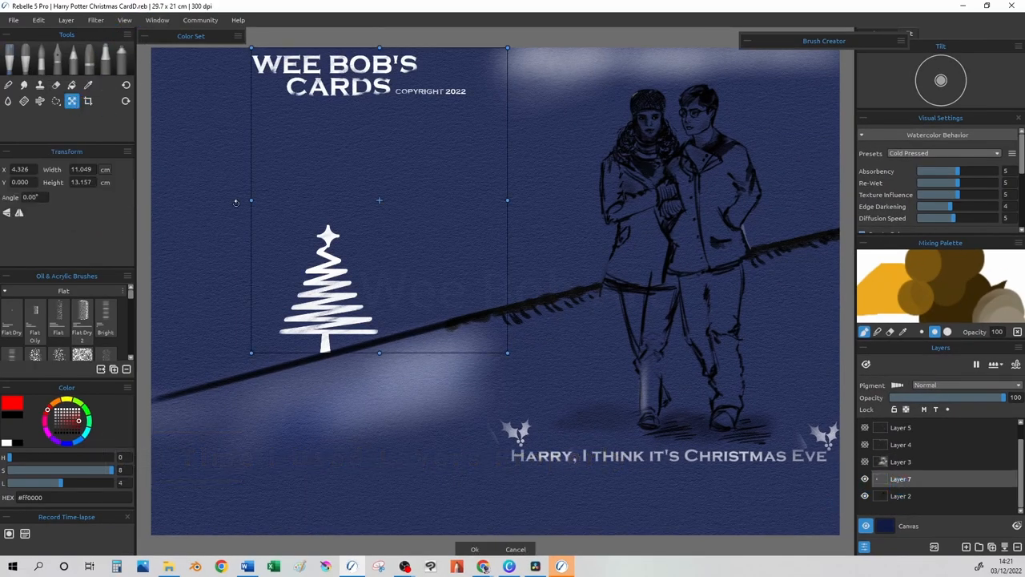
Move the WEE BOB'S CARDS logo and white tree lower and left on the card.
left_click_drag(379, 200, 366, 356)
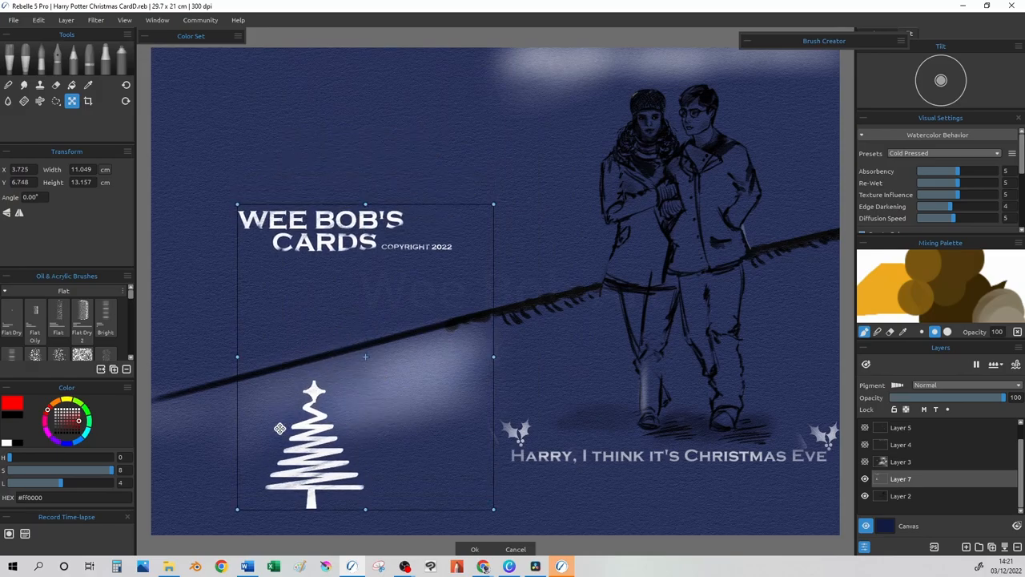
left_click_drag(365, 356, 372, 200)
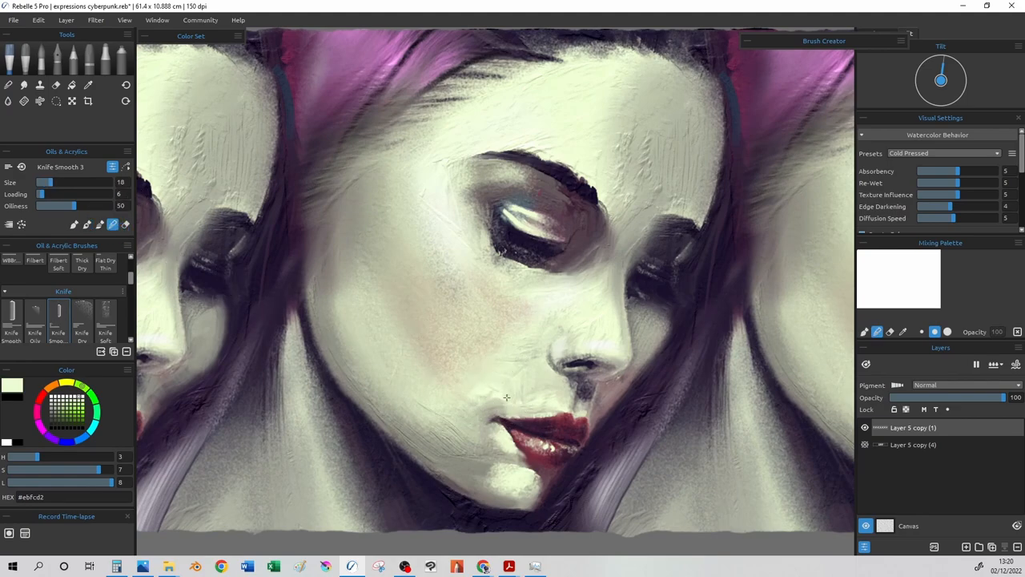
Stroke pale skin tone beside the middle face's lips and chin with Knife Smooth 3.
left_click_drag(507, 397, 485, 423)
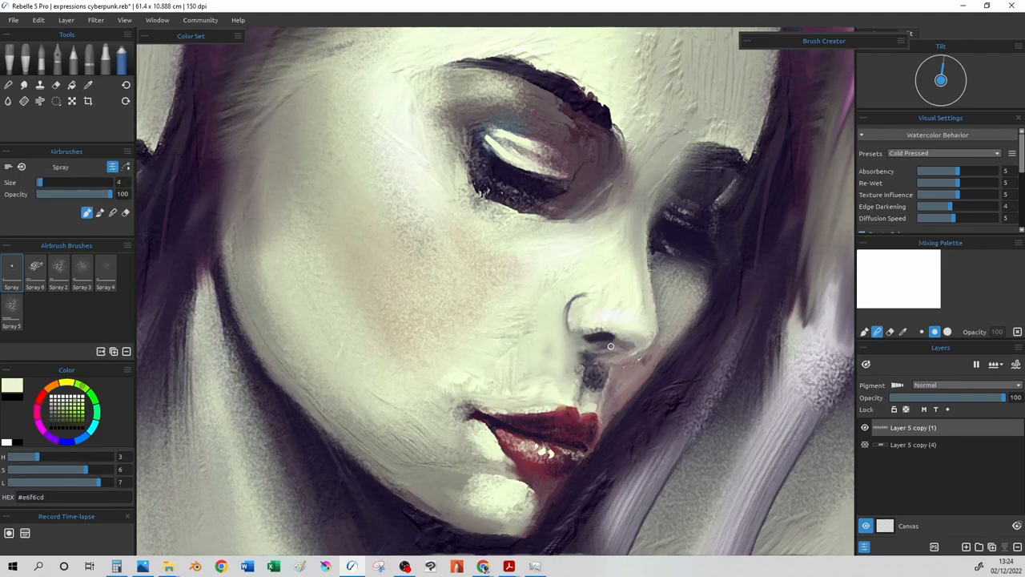
Airbrush pale skin over the side of the nose to slim it.
left_click_drag(611, 346, 653, 294)
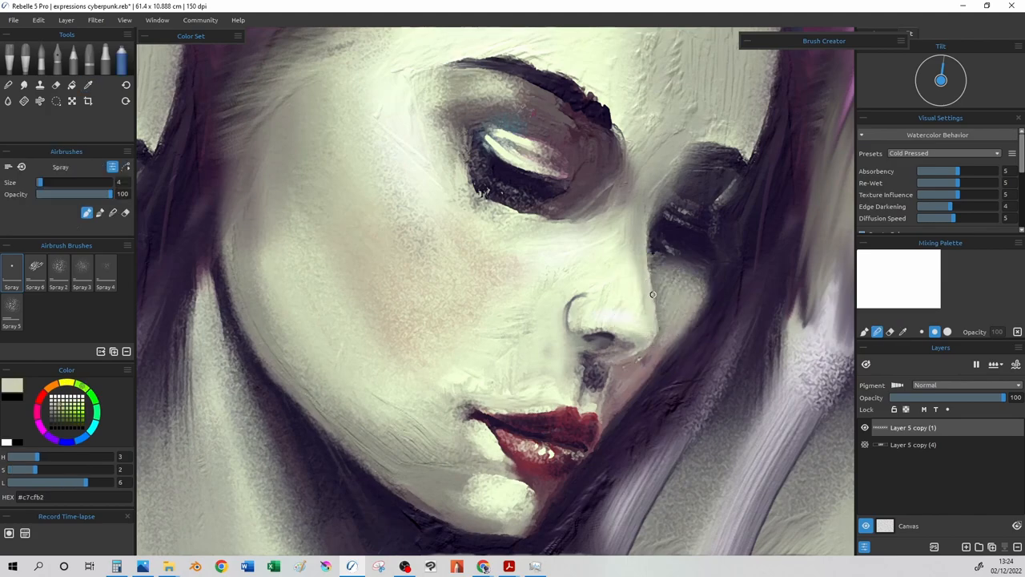
left_click(89, 85)
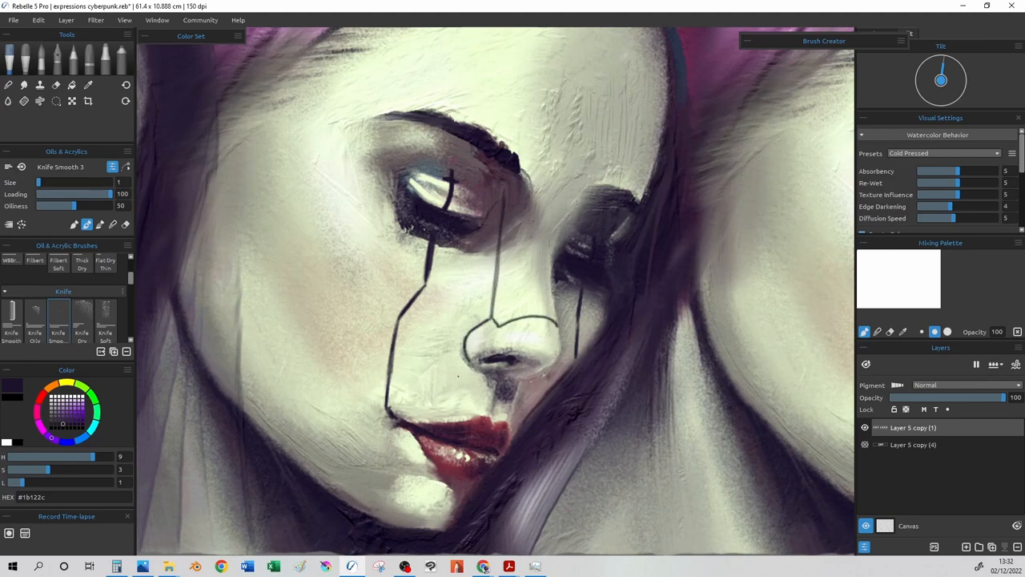
Draw two dark panel lines, one on the left cheek and one from lips to chin.
left_click_drag(392, 428, 344, 497)
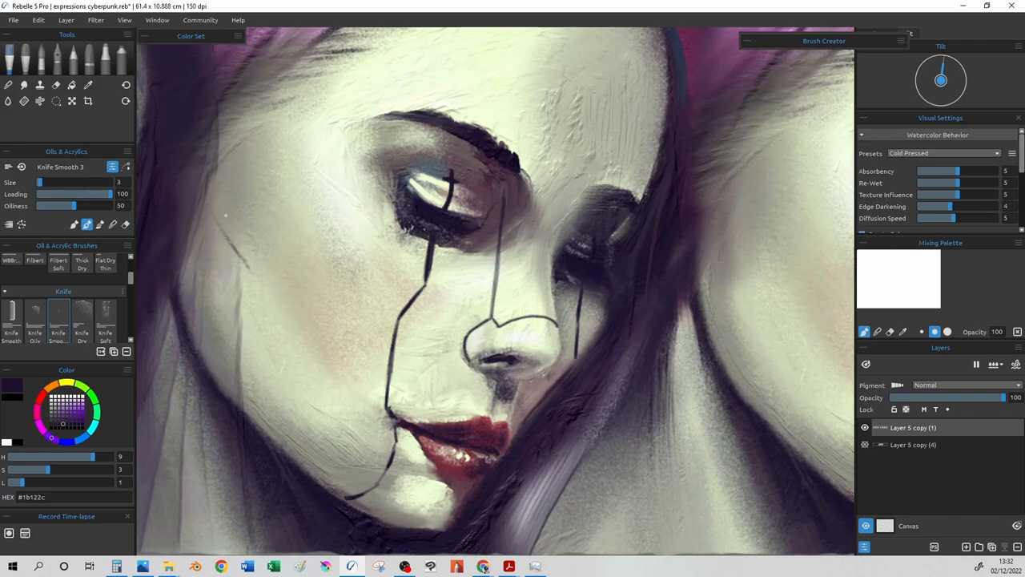
left_click_drag(204, 204, 393, 413)
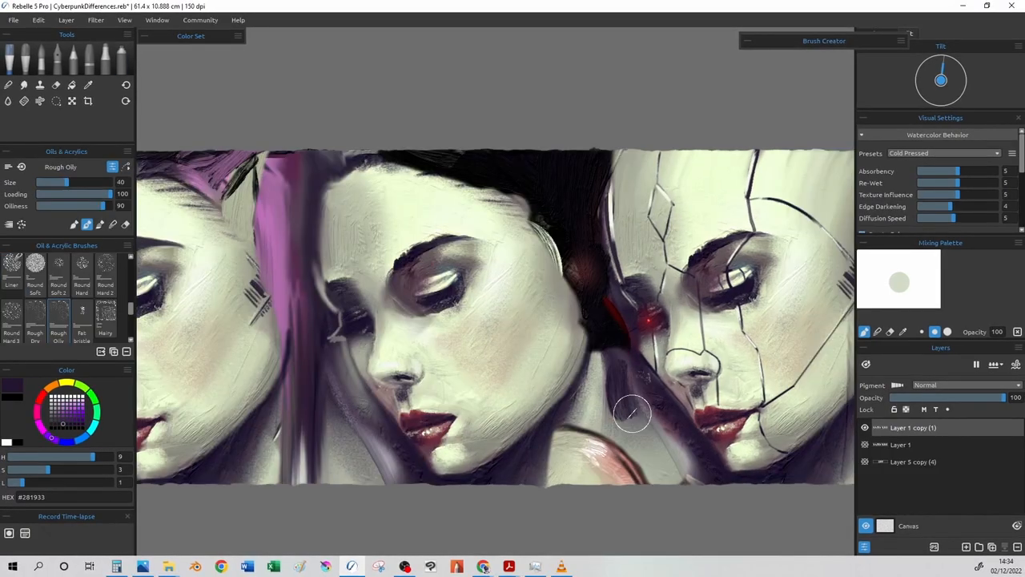
Paint dark Rough Oily strokes between the middle and right portraits.
left_click_drag(632, 412, 617, 393)
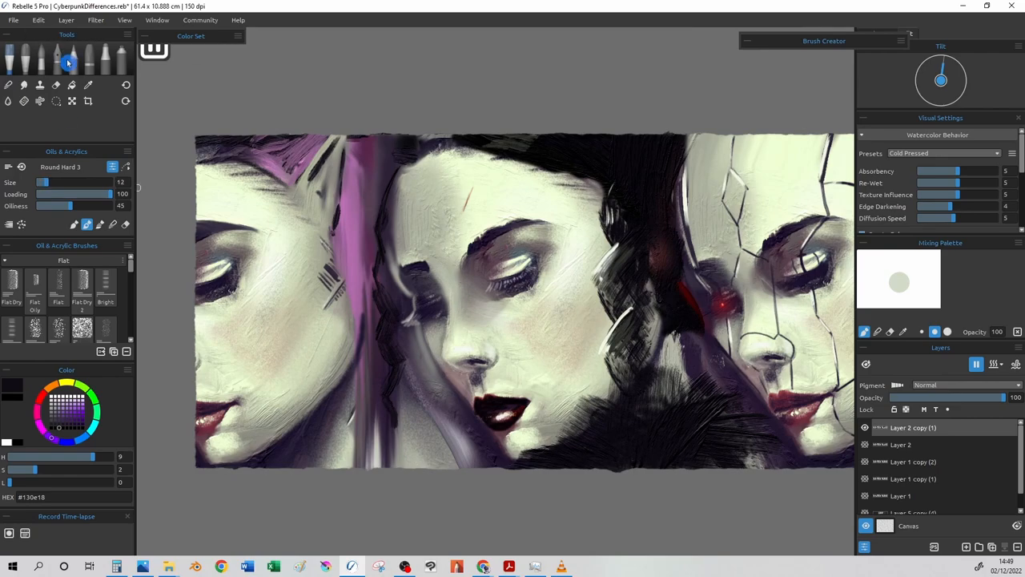
Switch to the Spray airbrush and sample the pink hair colour with the eyedropper.
left_click(69, 62)
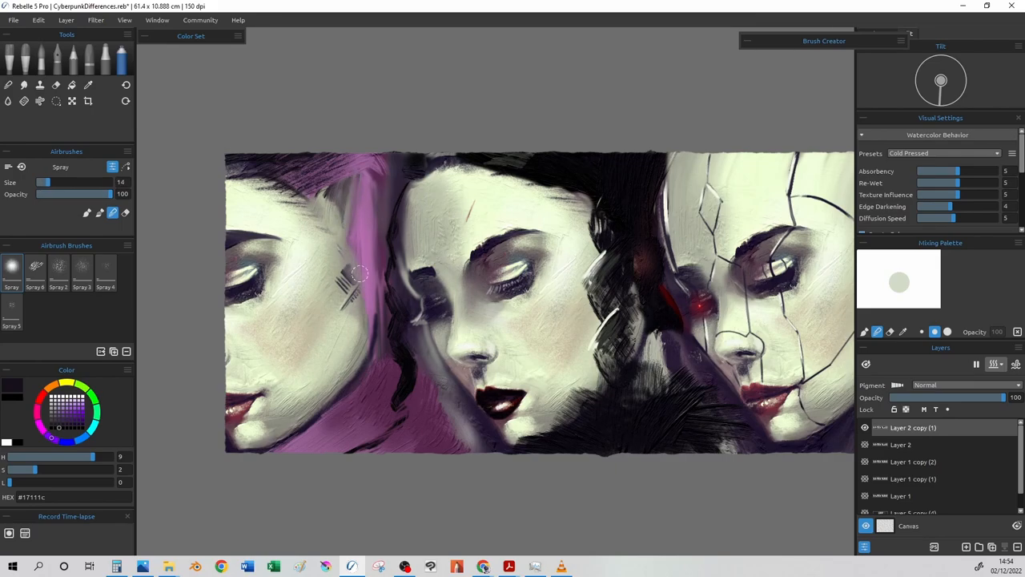
left_click(88, 85)
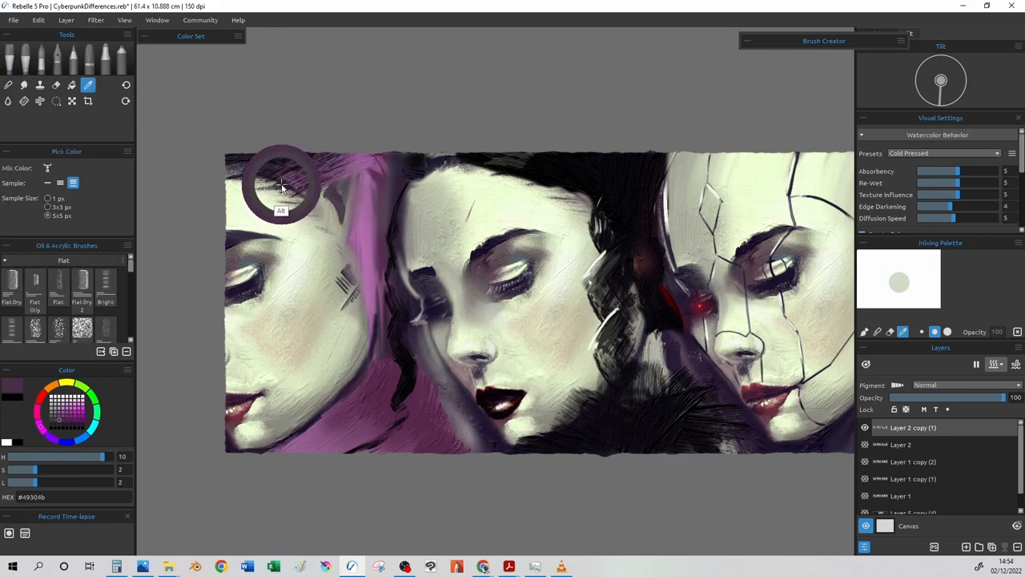